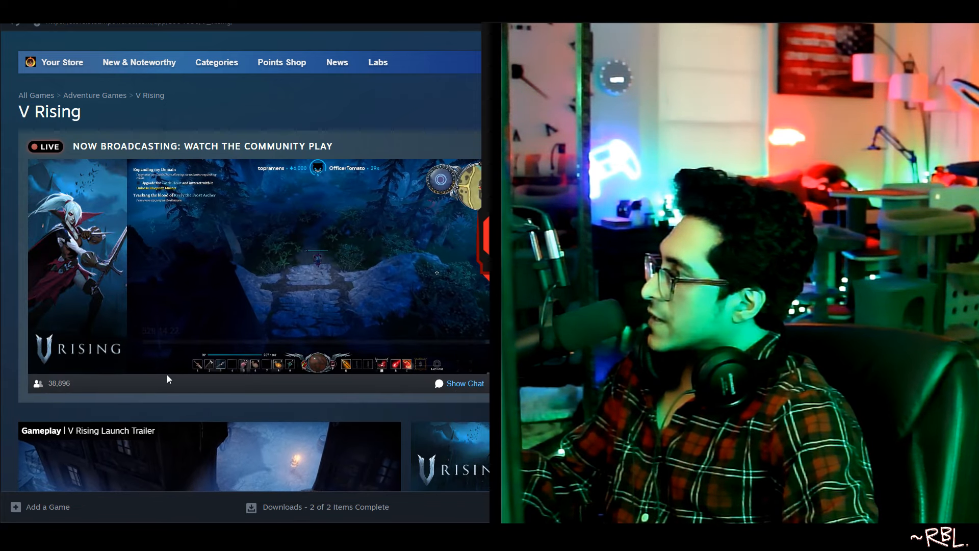
- Leave the game library for the Store and reveal the New & Noteworthy categories over the Hades II page
{"action": "scroll", "scroll_direction": "down", "scroll_amount": 3}
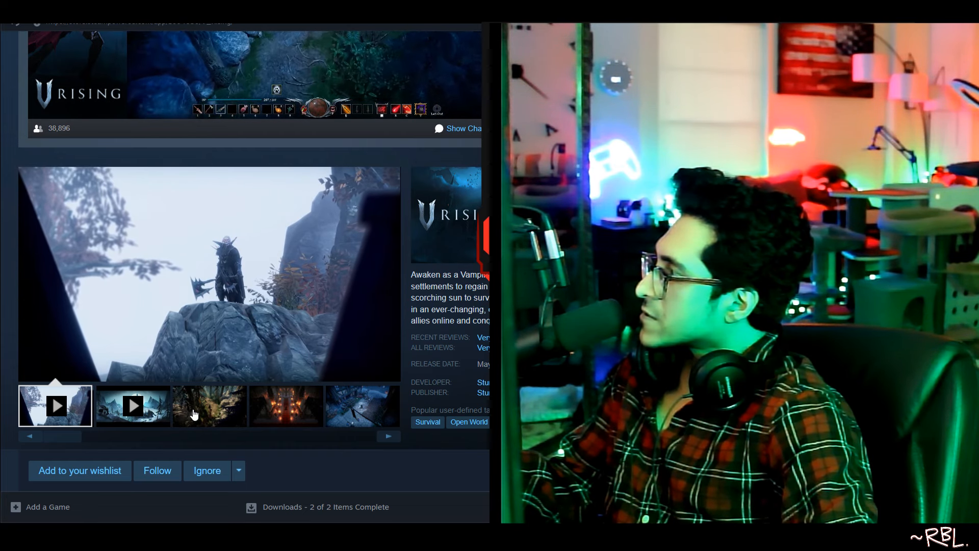
{"action": "left_click", "coordinate": [55, 405]}
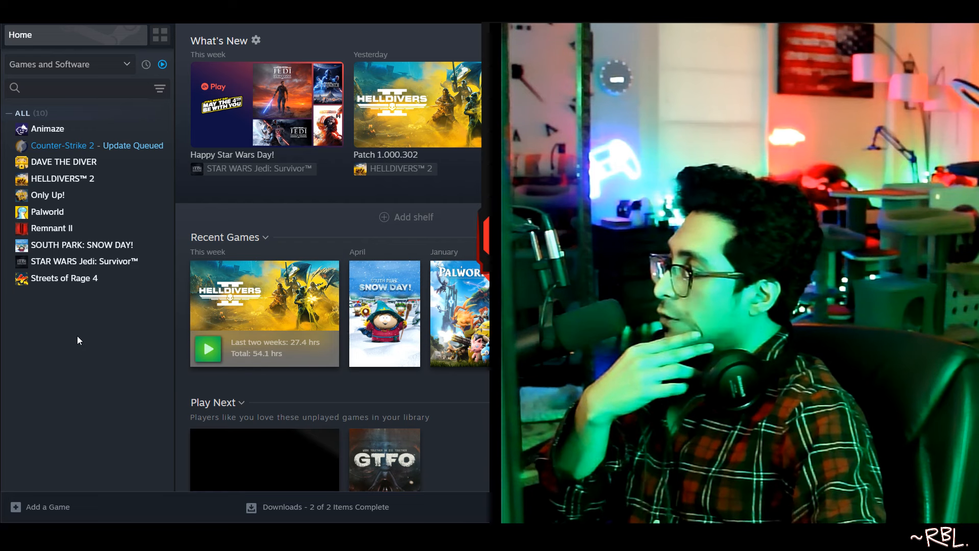
{"action": "mouse_move", "coordinate": [81, 244]}
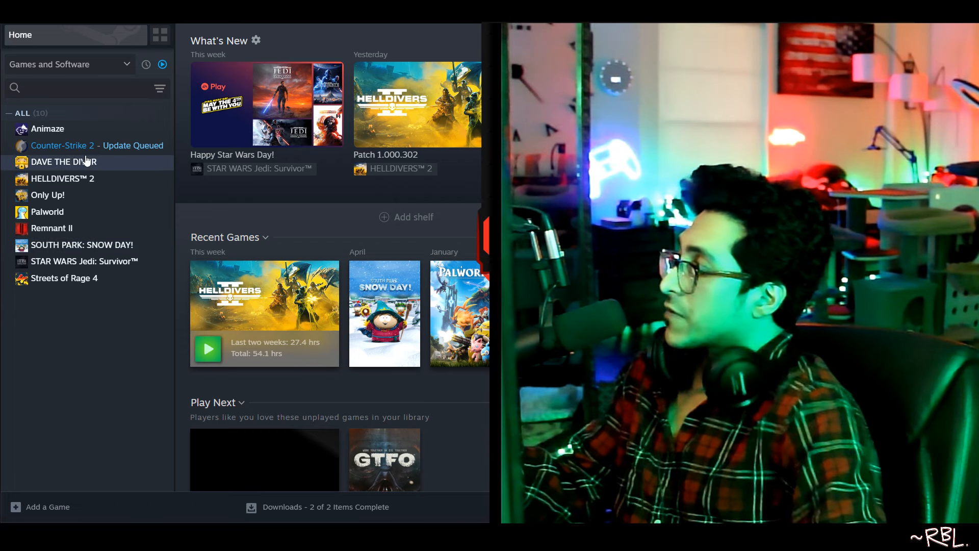
{"action": "mouse_move", "coordinate": [120, 192]}
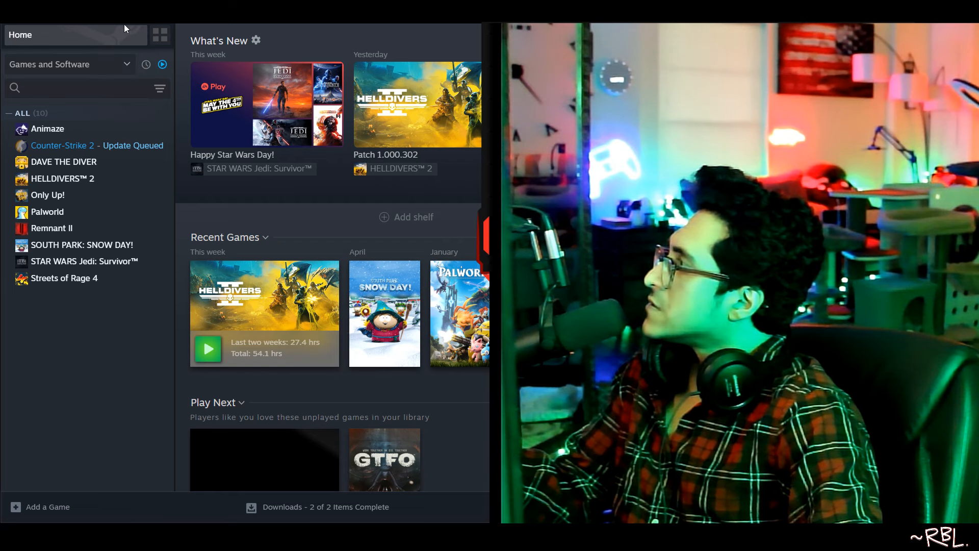
{"action": "scroll", "scroll_direction": "down", "scroll_amount": 3}
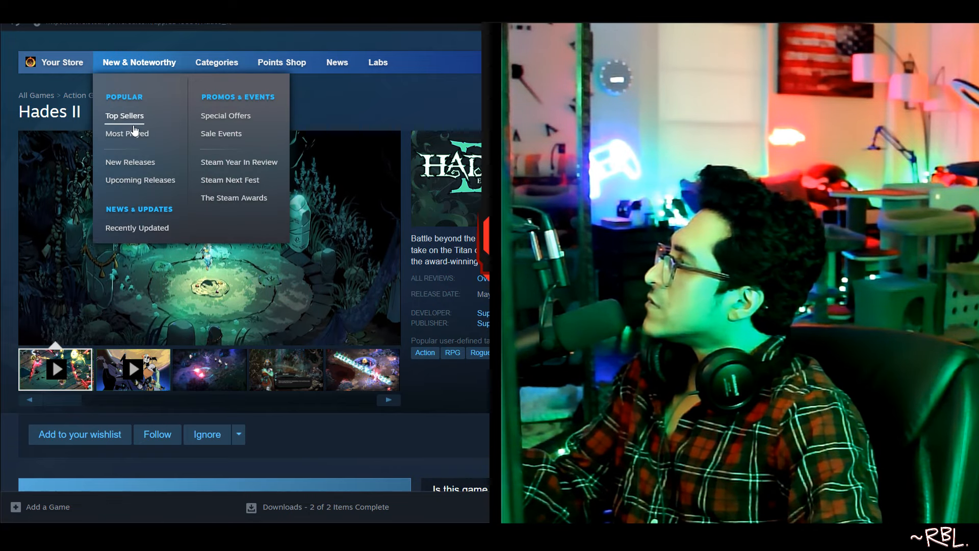
- Go to the store's New Releases page and reach the release lists below the recommended row
{"action": "left_click", "coordinate": [130, 162]}
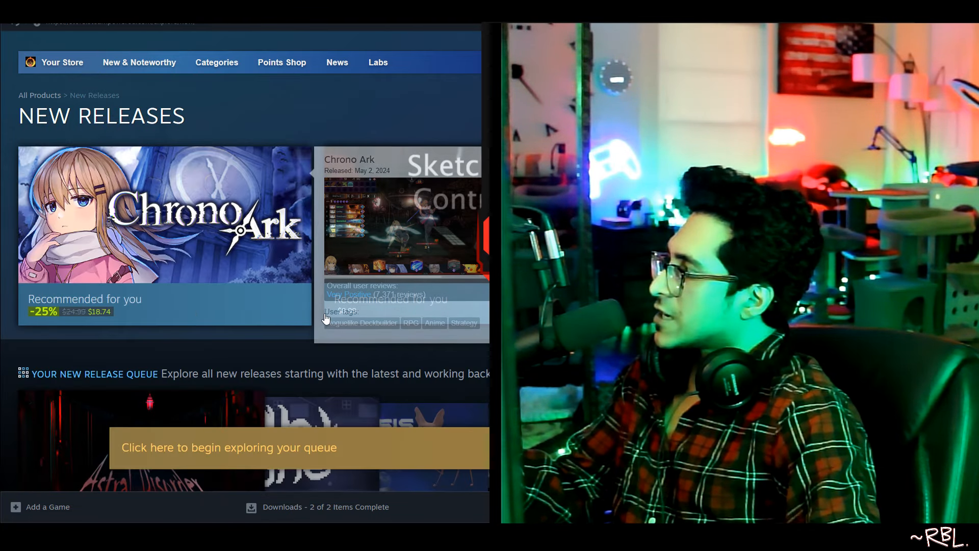
{"action": "scroll", "scroll_direction": "down", "scroll_amount": 3}
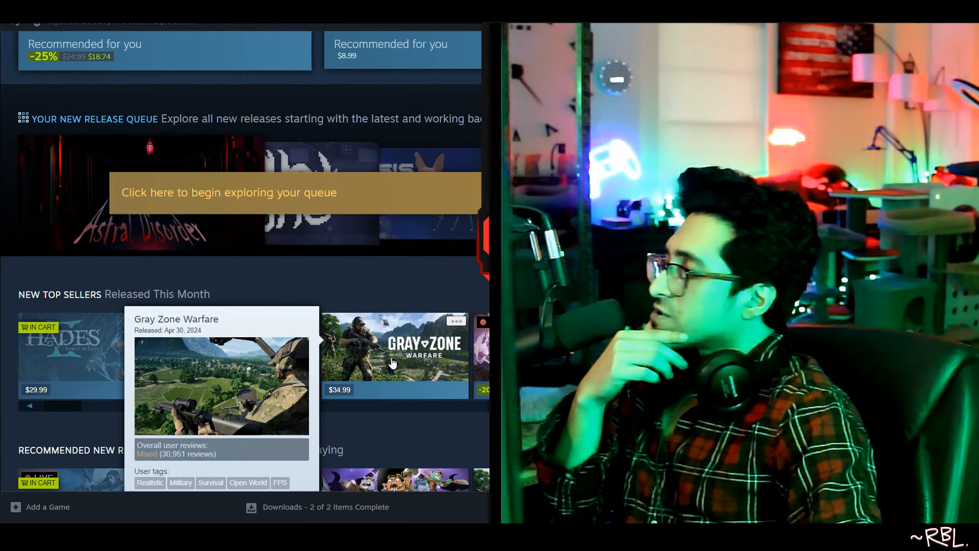
{"action": "scroll", "scroll_direction": "down", "scroll_amount": 3}
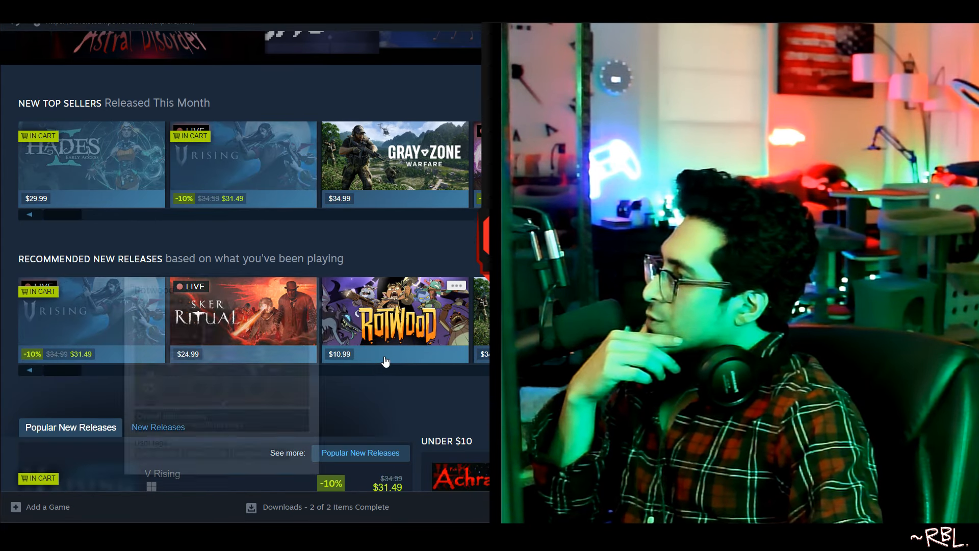
{"action": "scroll", "scroll_direction": "down", "scroll_amount": 3}
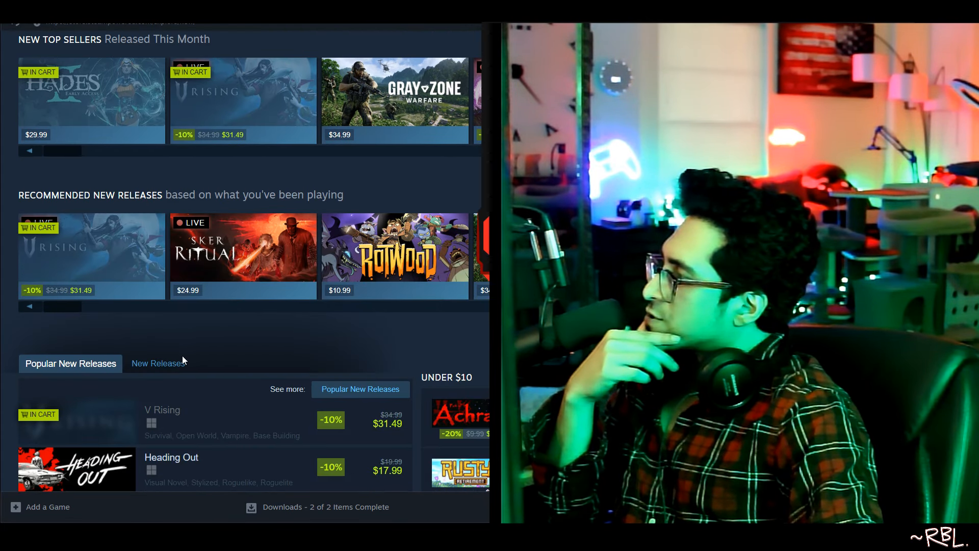
- Switch the list to the newest releases, showing titles like Rainbow Cotton and PAC-MAN Mega Tunnel Battle
{"action": "left_click", "coordinate": [159, 362]}
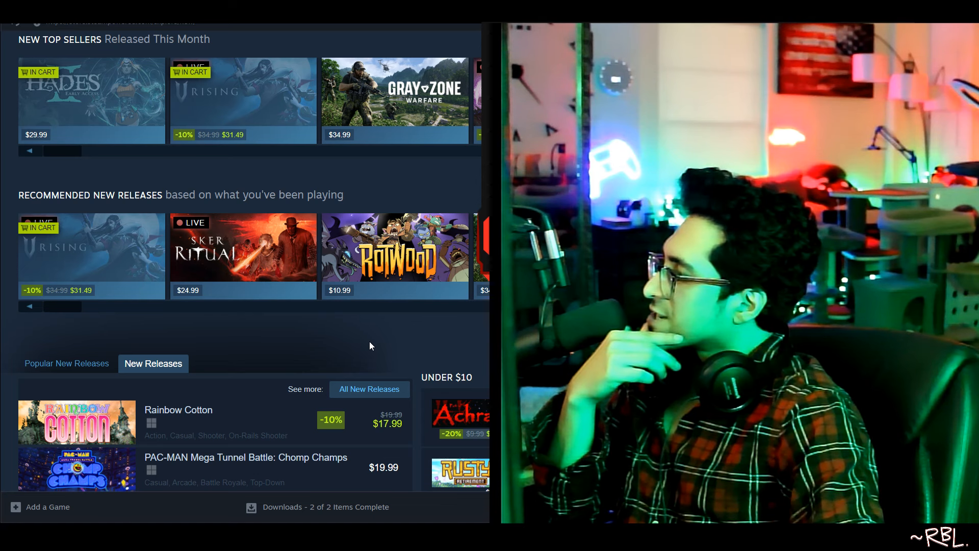
{"action": "scroll", "scroll_direction": "down", "scroll_amount": 3}
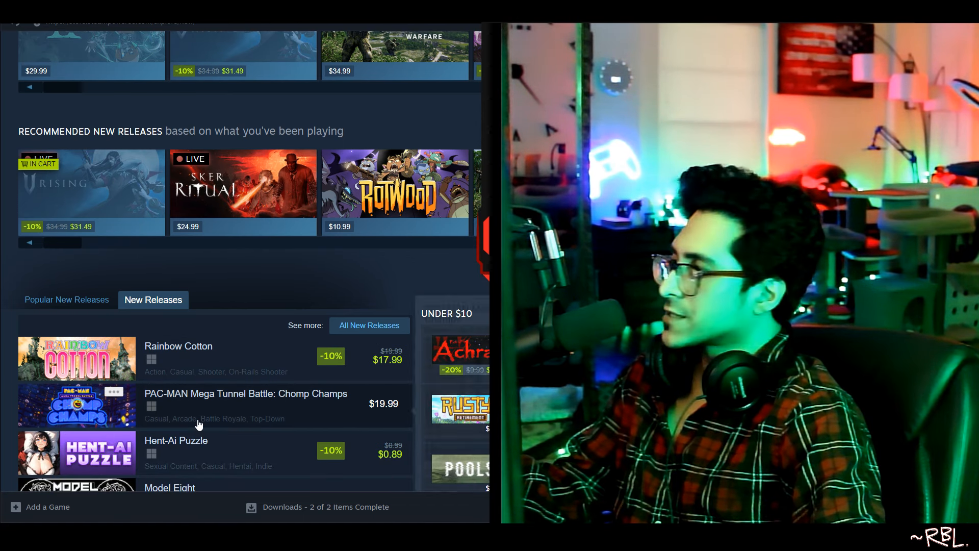
{"action": "mouse_move", "coordinate": [175, 450]}
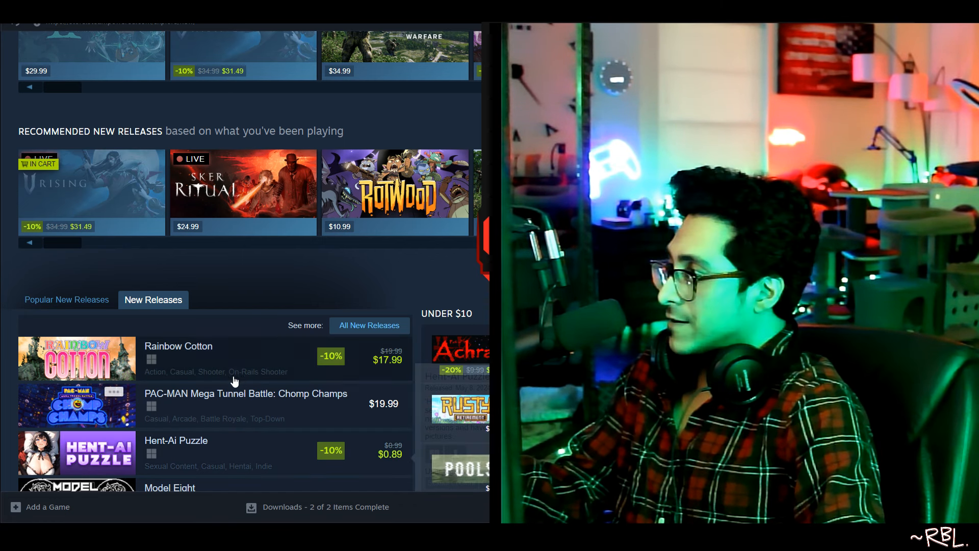
{"action": "scroll", "scroll_direction": "down", "scroll_amount": 3}
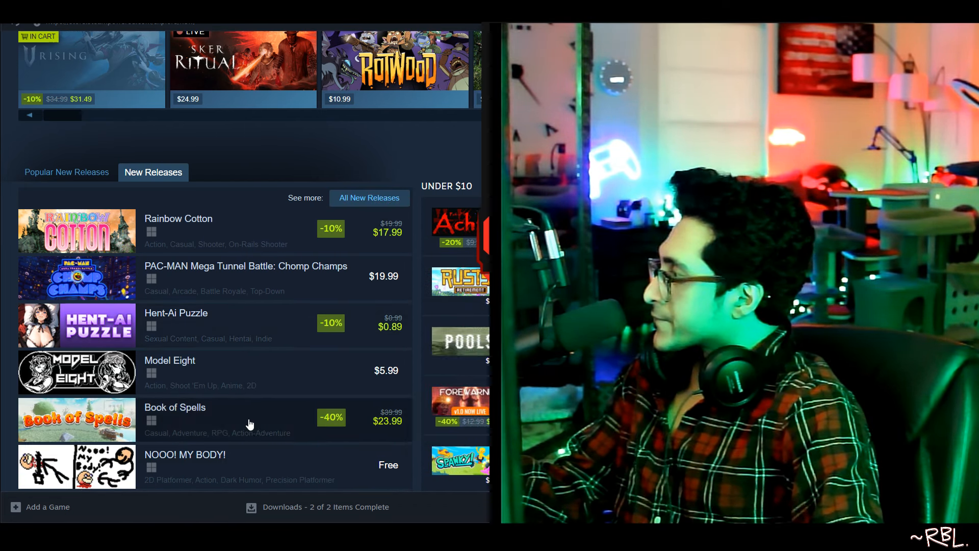
{"action": "scroll", "scroll_direction": "down", "scroll_amount": 3}
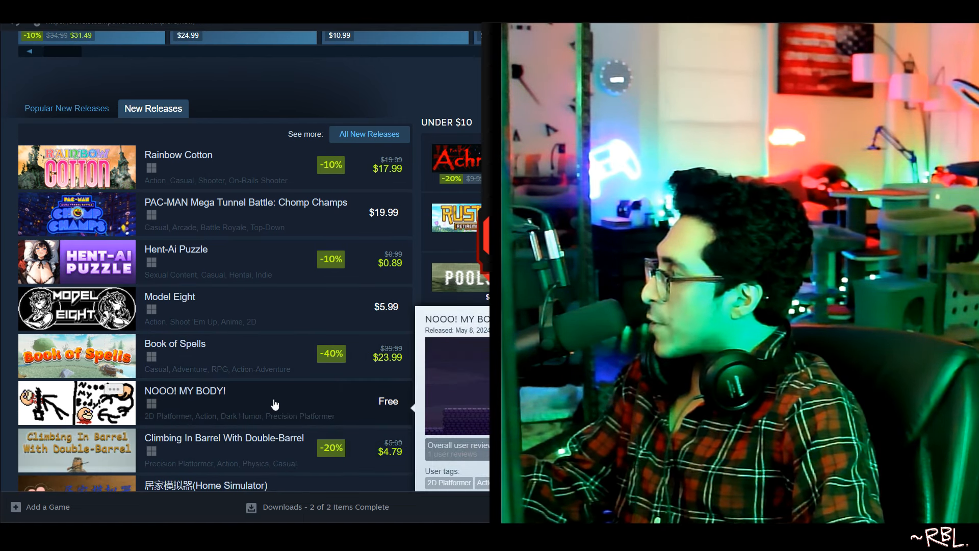
{"action": "scroll", "scroll_direction": "down", "scroll_amount": 3}
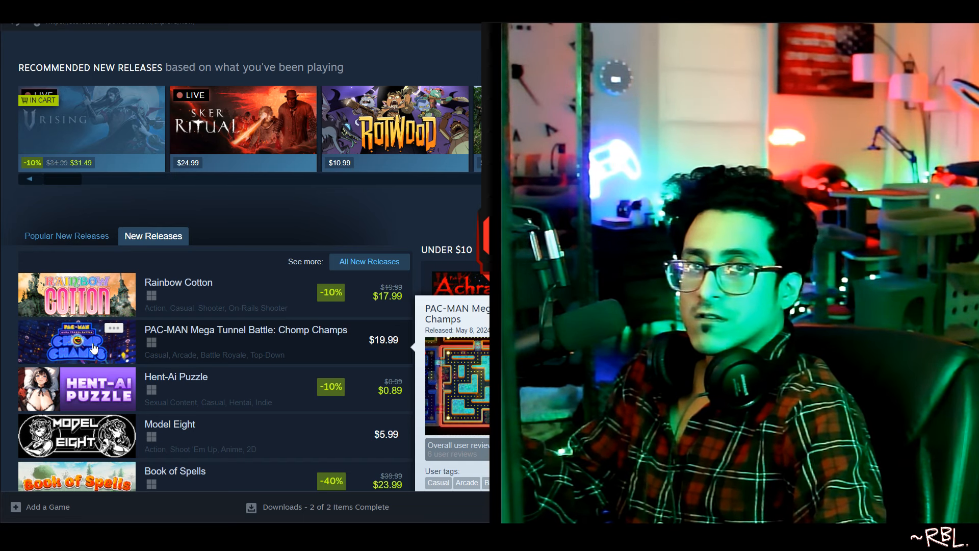
- Switch back to Popular New Releases headed by V Rising and browse down to this month's top sellers
{"action": "left_click", "coordinate": [66, 235]}
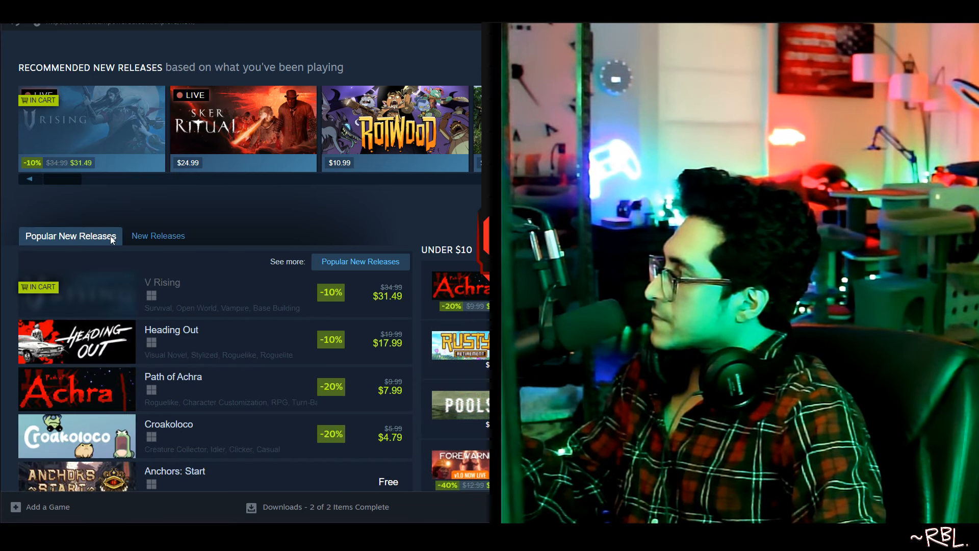
{"action": "mouse_move", "coordinate": [222, 293]}
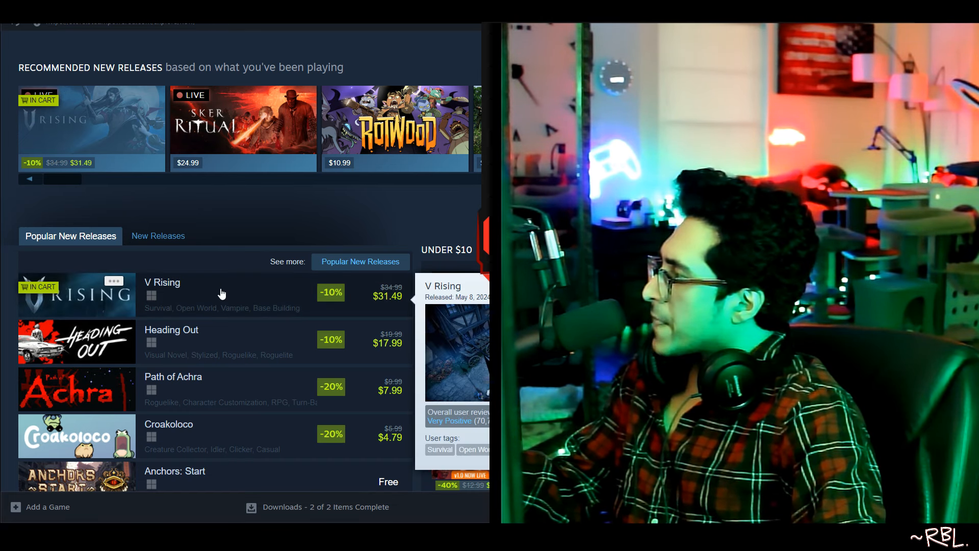
{"action": "mouse_move", "coordinate": [225, 401]}
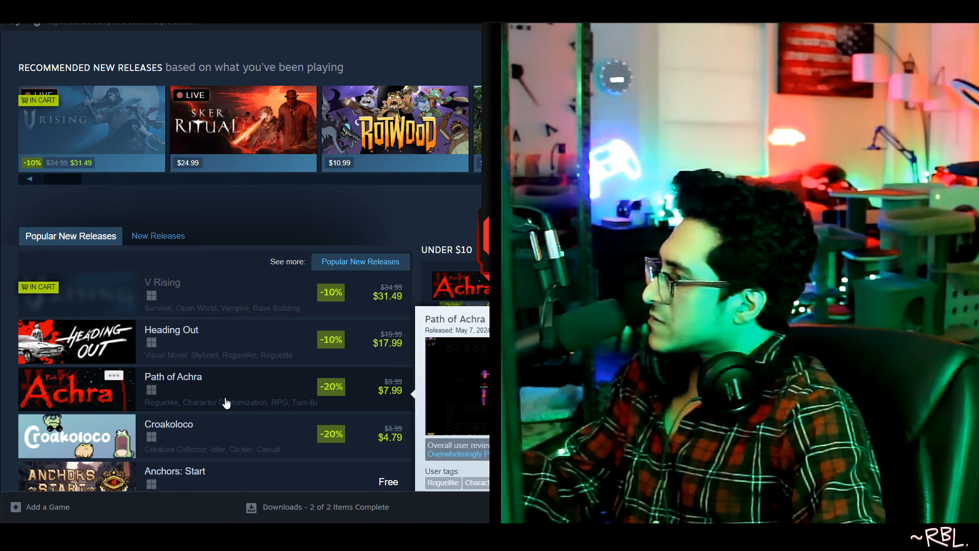
{"action": "mouse_move", "coordinate": [217, 342]}
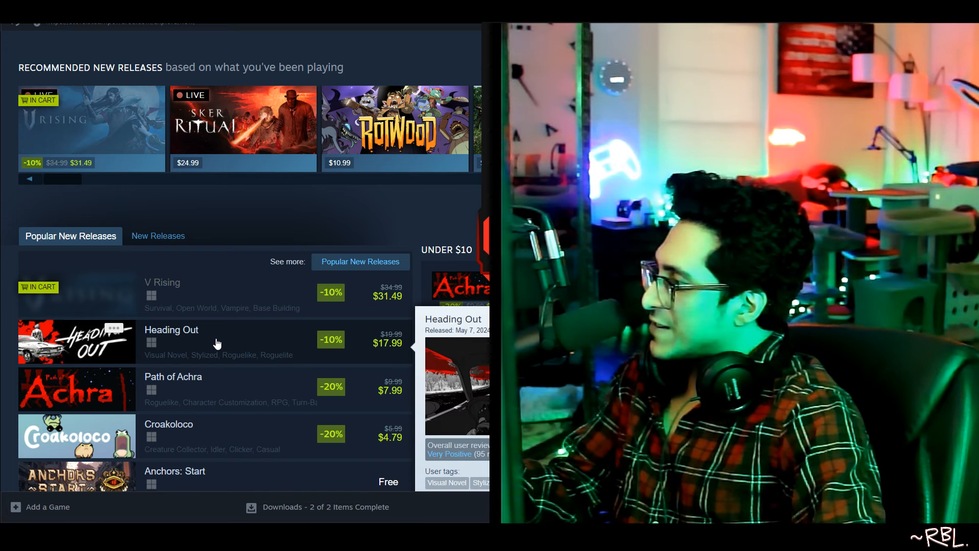
{"action": "scroll", "scroll_direction": "down", "scroll_amount": 3}
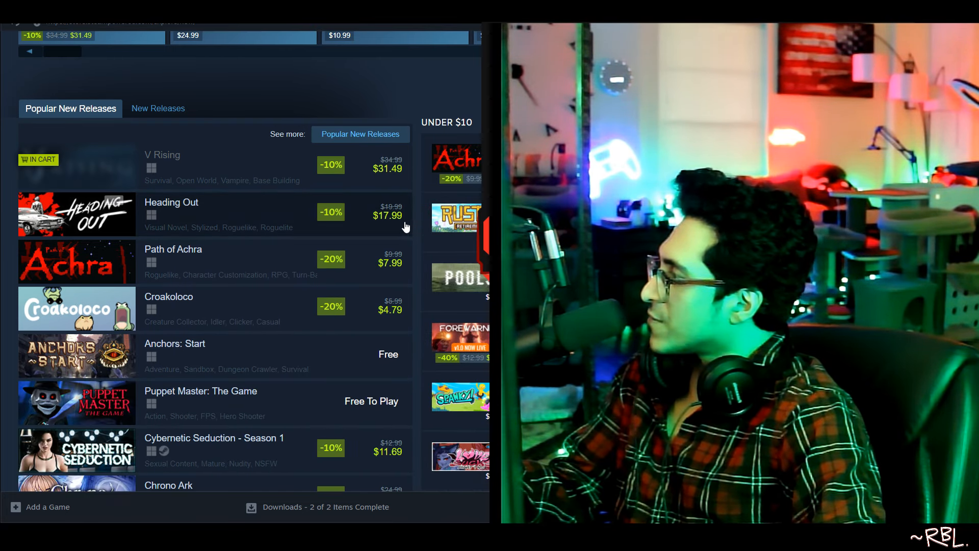
{"action": "mouse_move", "coordinate": [250, 469]}
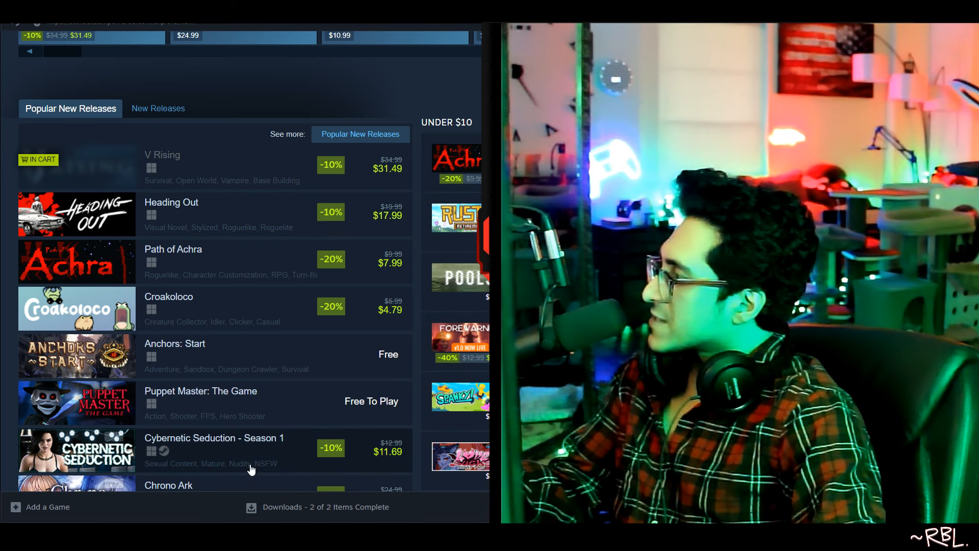
{"action": "scroll", "scroll_direction": "down", "scroll_amount": 3}
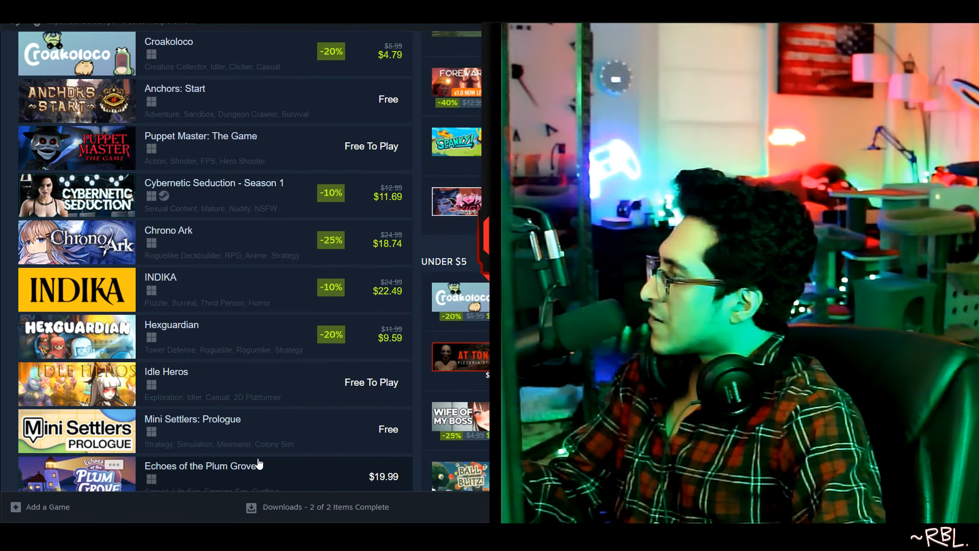
{"action": "scroll", "scroll_direction": "down", "scroll_amount": 3}
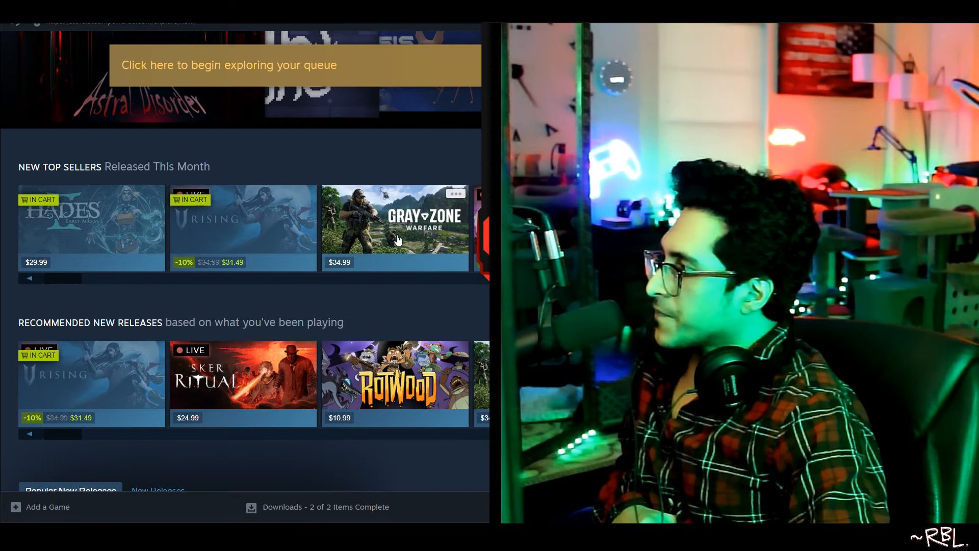
{"action": "mouse_move", "coordinate": [400, 303]}
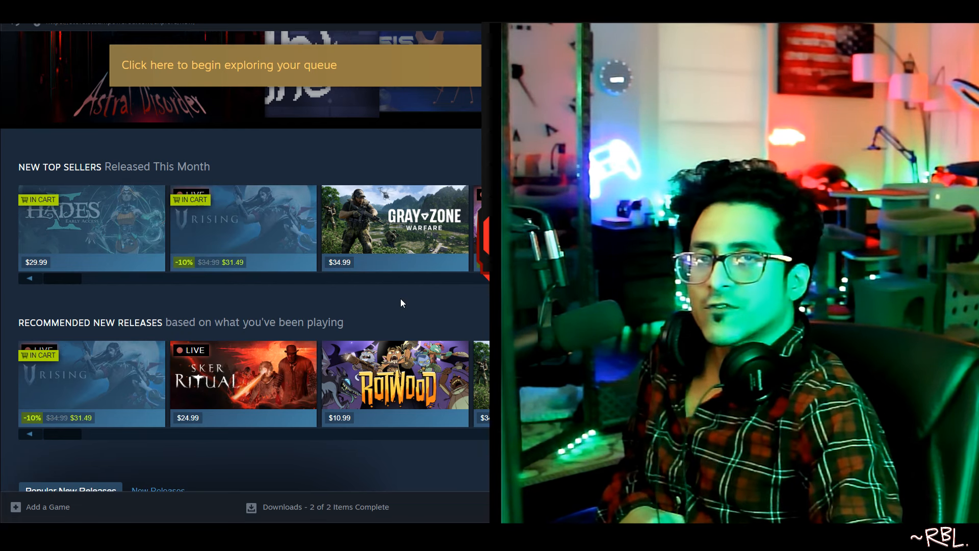
{"action": "mouse_move", "coordinate": [409, 237]}
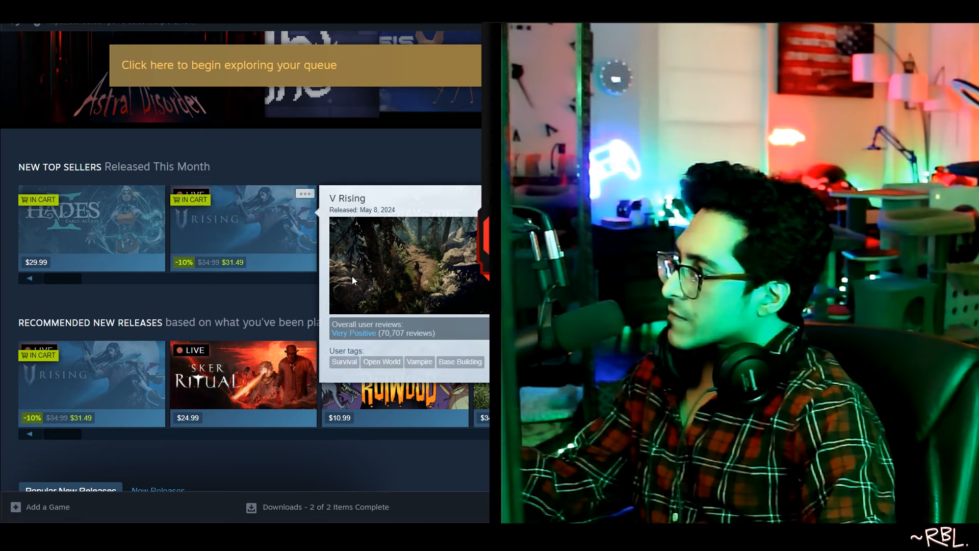
{"action": "mouse_move", "coordinate": [394, 227]}
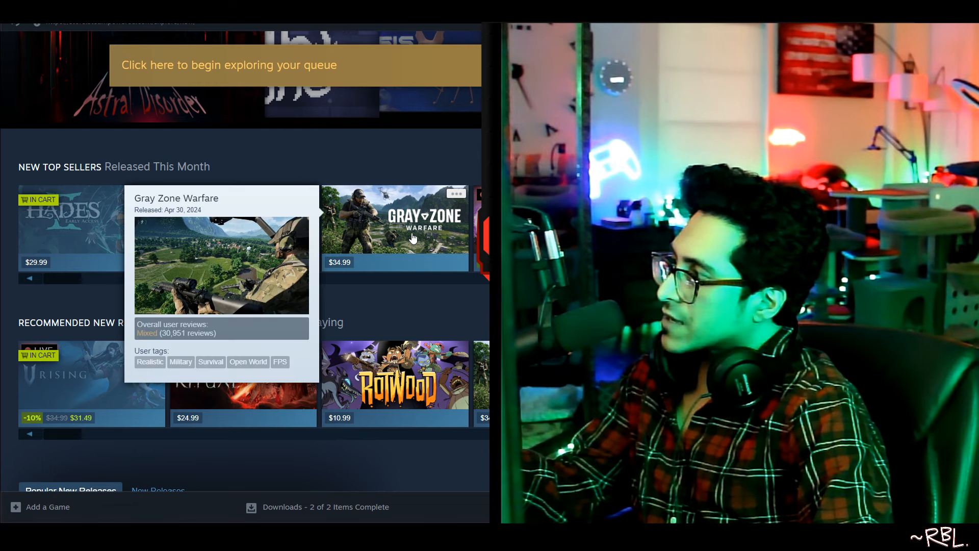
{"action": "mouse_move", "coordinate": [473, 299]}
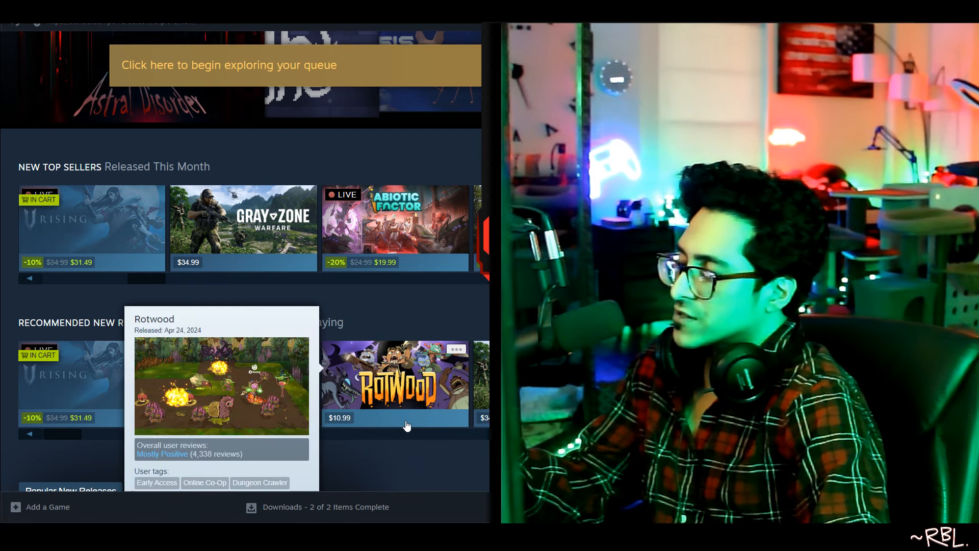
{"action": "scroll", "scroll_direction": "down", "scroll_amount": 3}
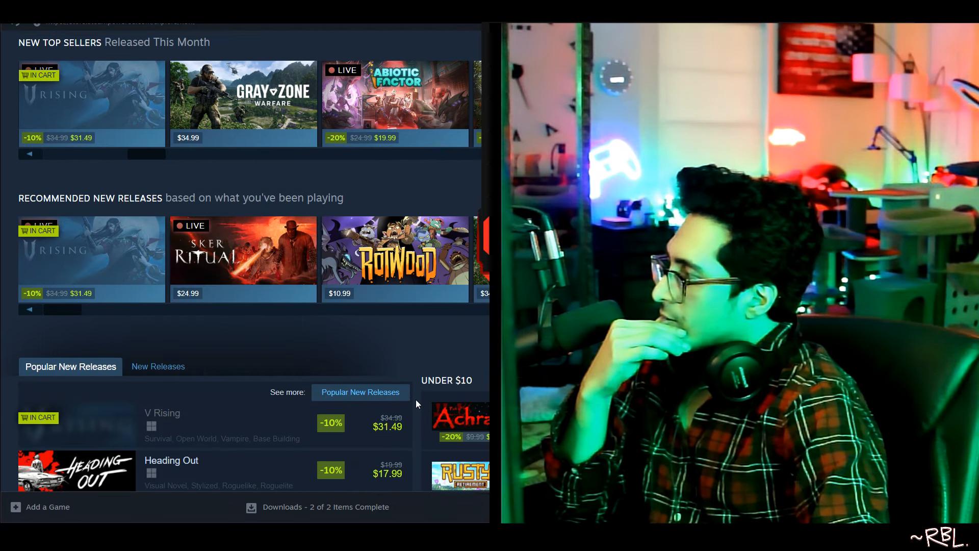